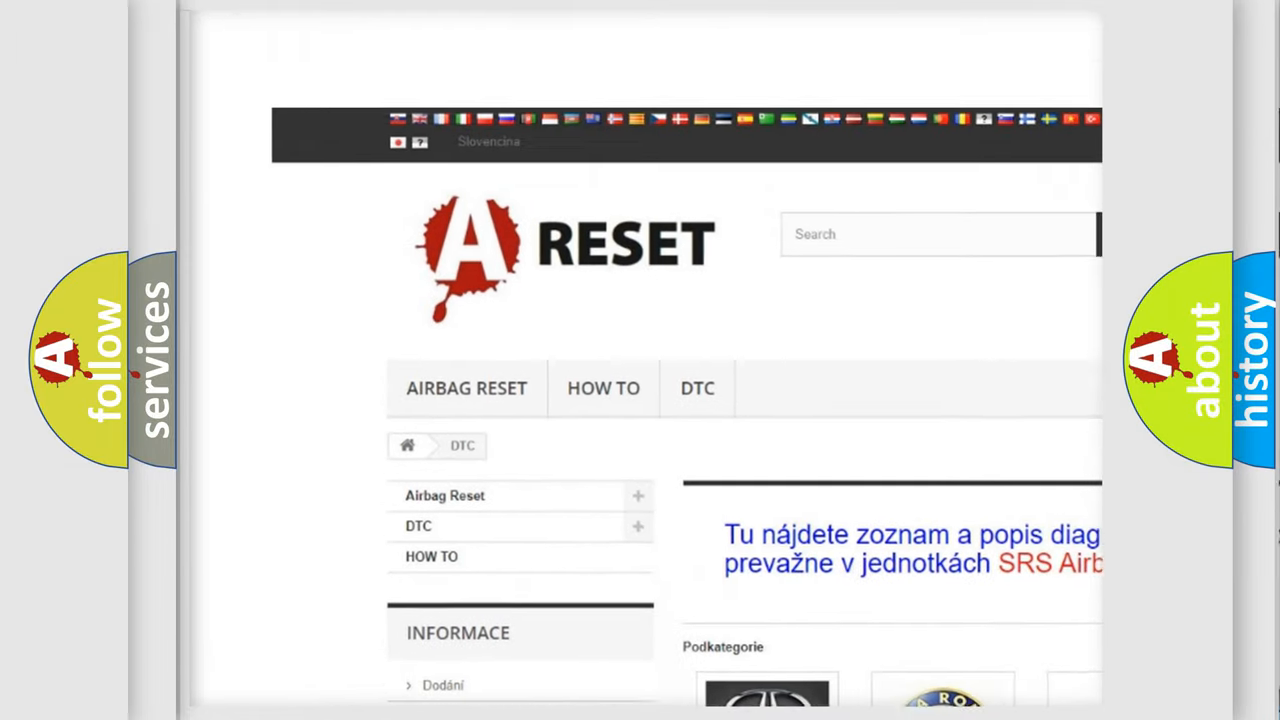
pyautogui.scroll(-3)
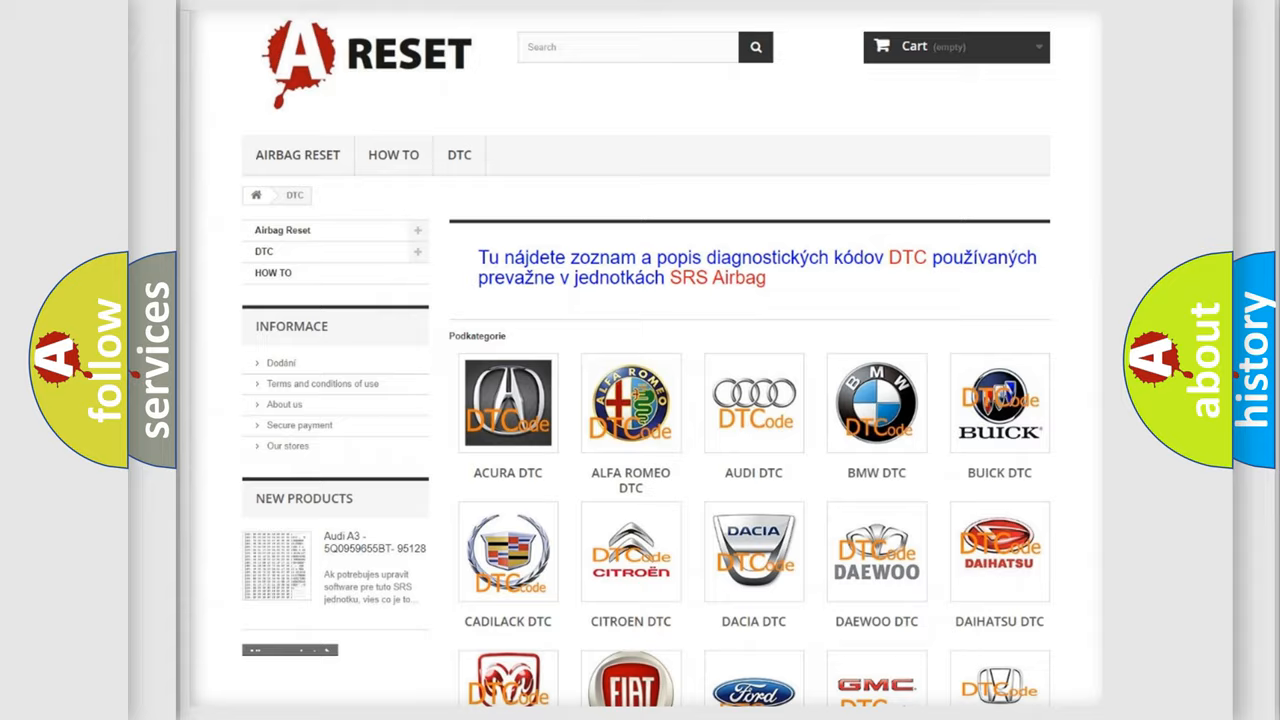
pyautogui.scroll(-3)
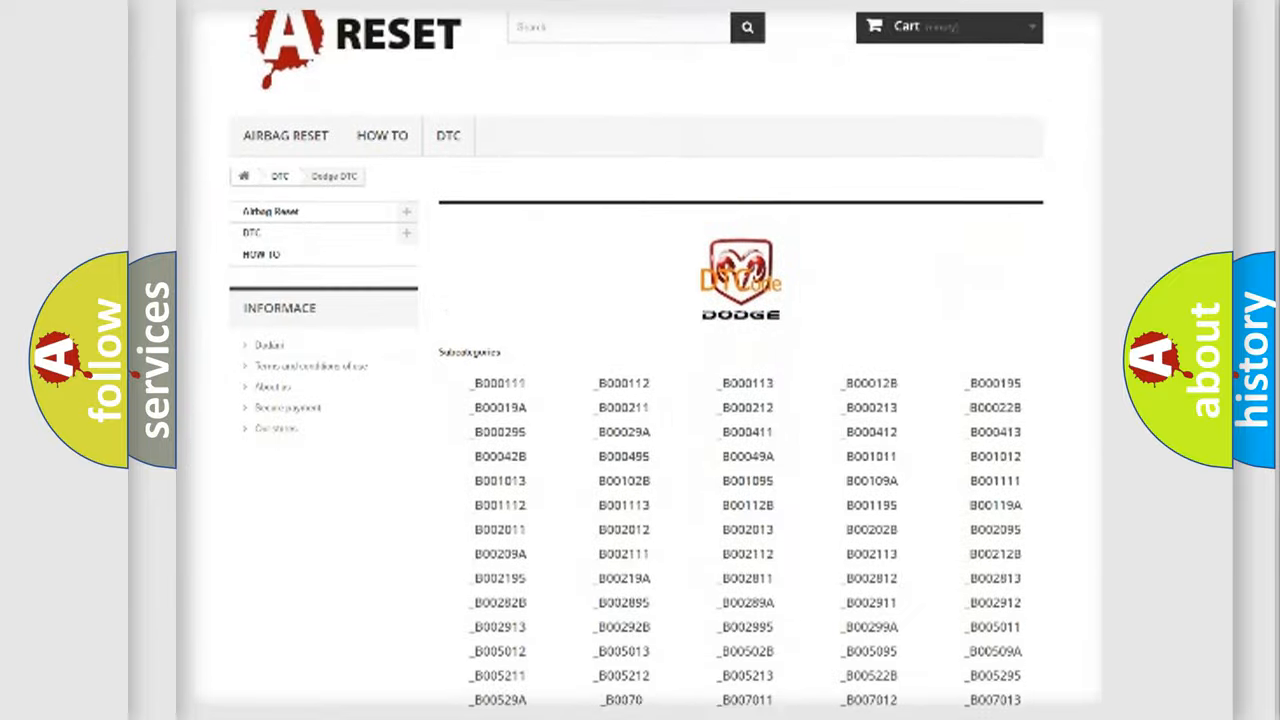
pyautogui.scroll(-3)
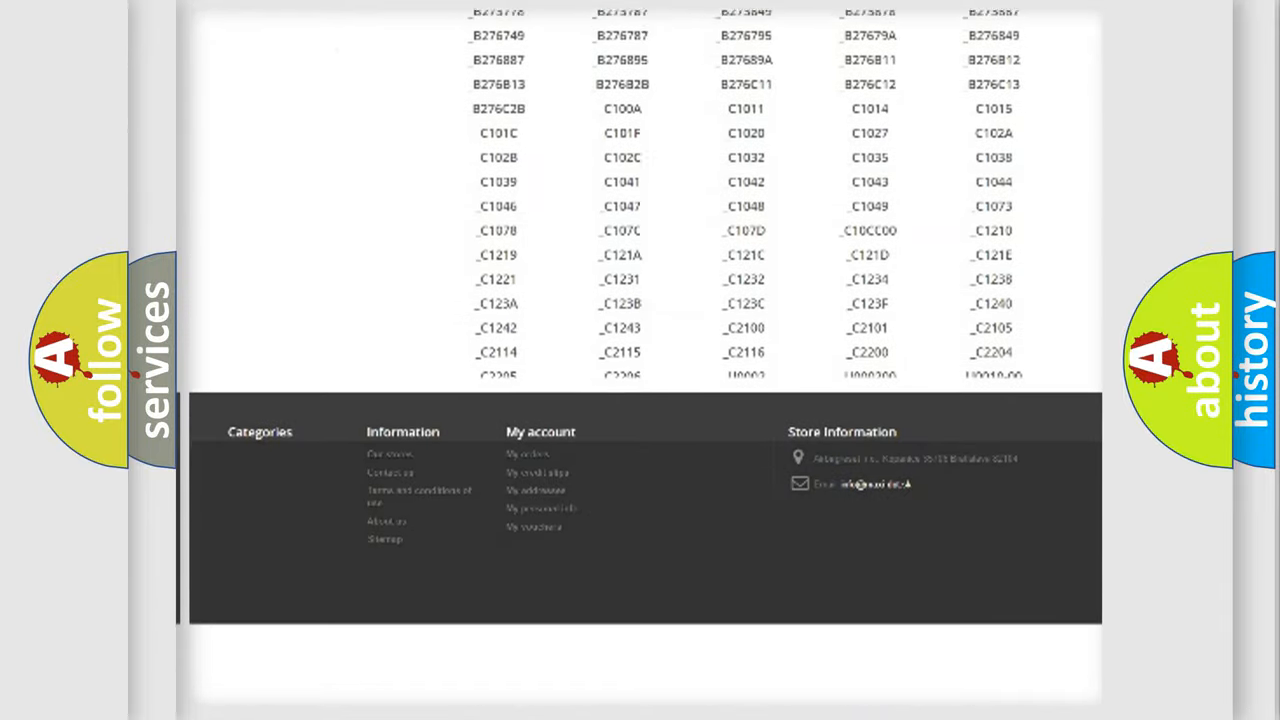